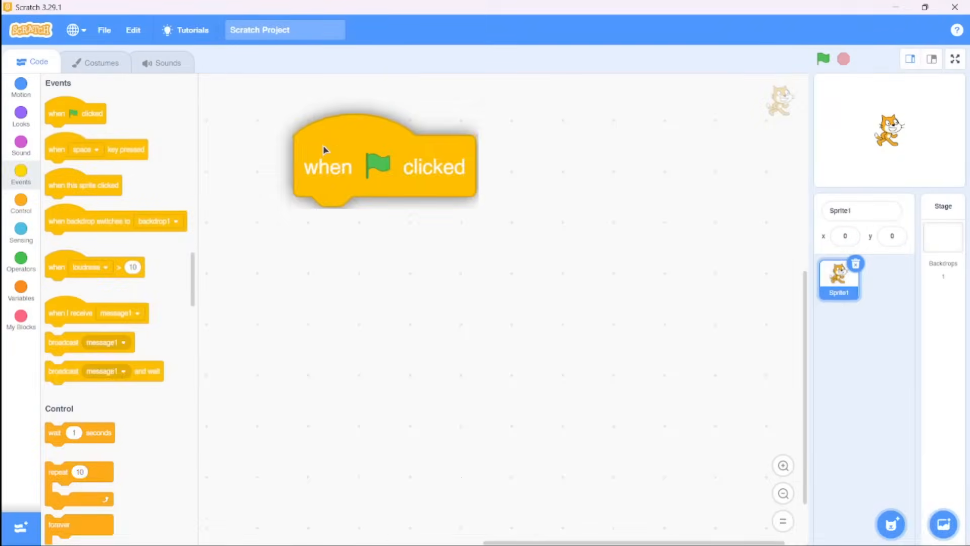
Step: Place a green-flag hat block and create a custom HELP! block running without screen refresh
{"action": "left_click_drag", "start_coordinate": [63, 342], "coordinate": [366, 242]}
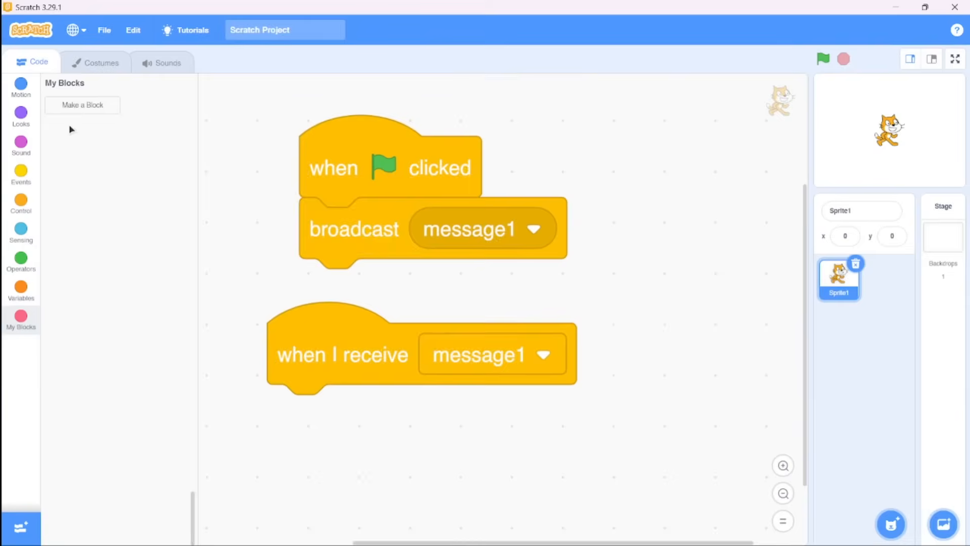
{"action": "left_click", "coordinate": [83, 104]}
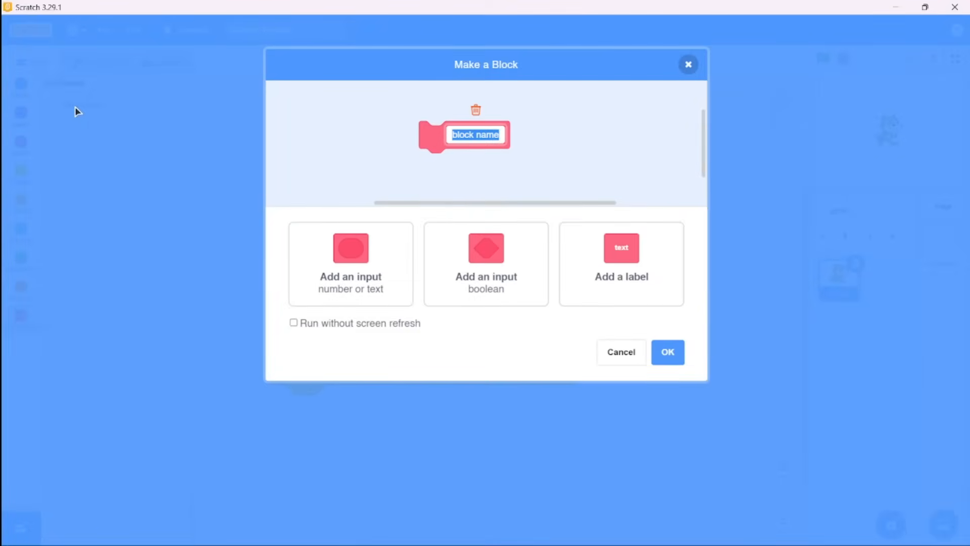
{"action": "type", "text": "HELP!"}
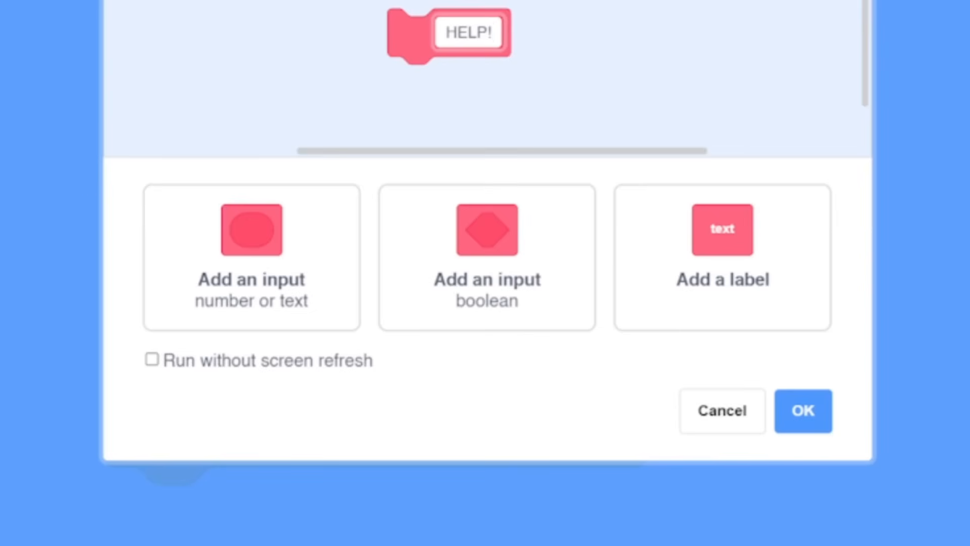
{"action": "left_click", "coordinate": [152, 359]}
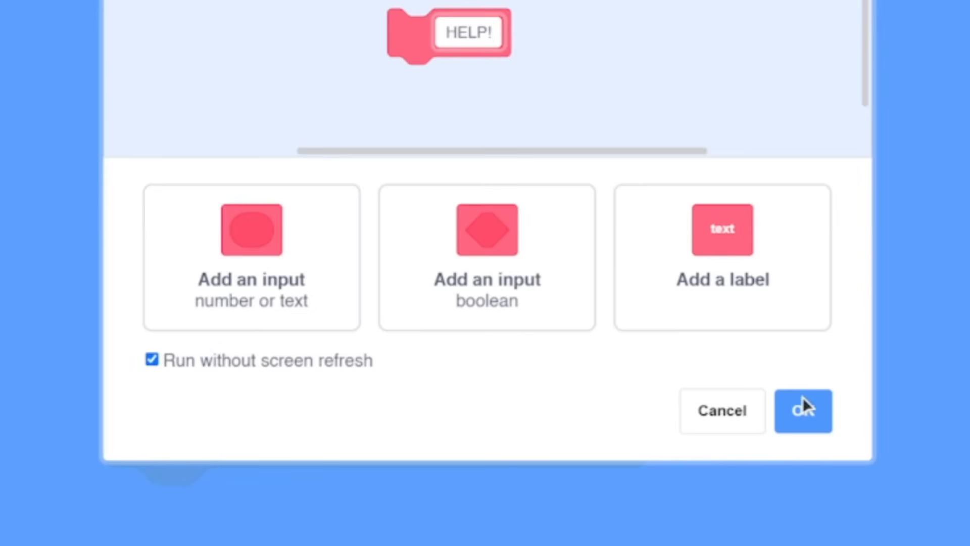
{"action": "left_click", "coordinate": [803, 411]}
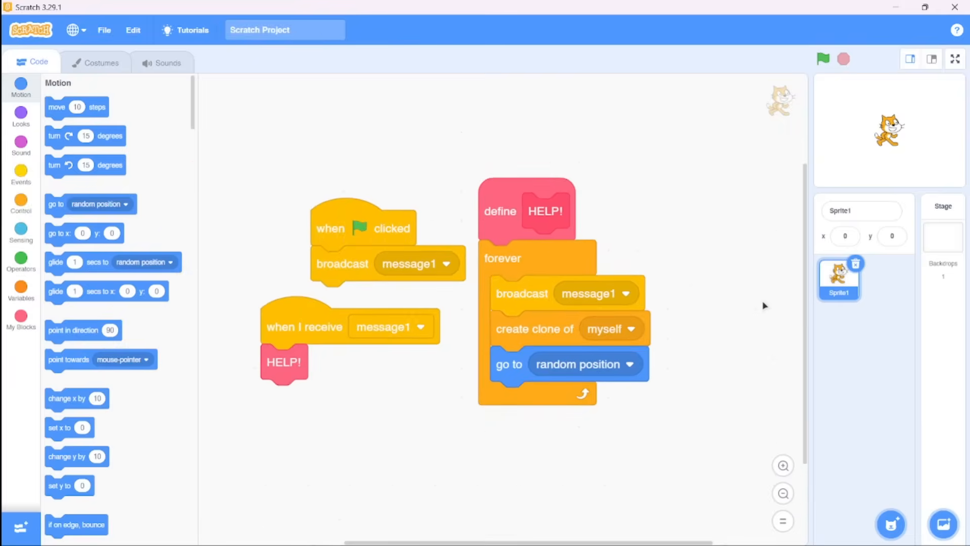
{"action": "mouse_move", "coordinate": [632, 226]}
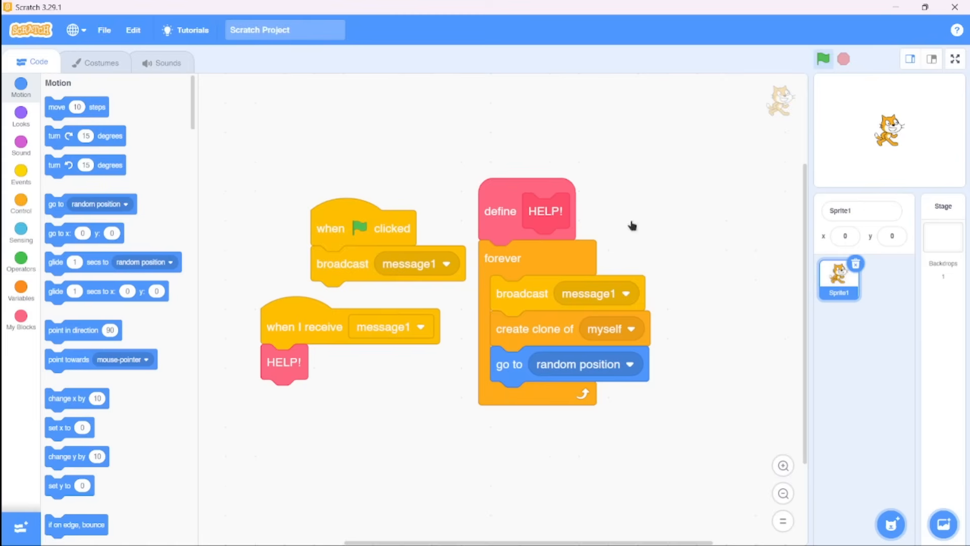
{"action": "mouse_move", "coordinate": [154, 209]}
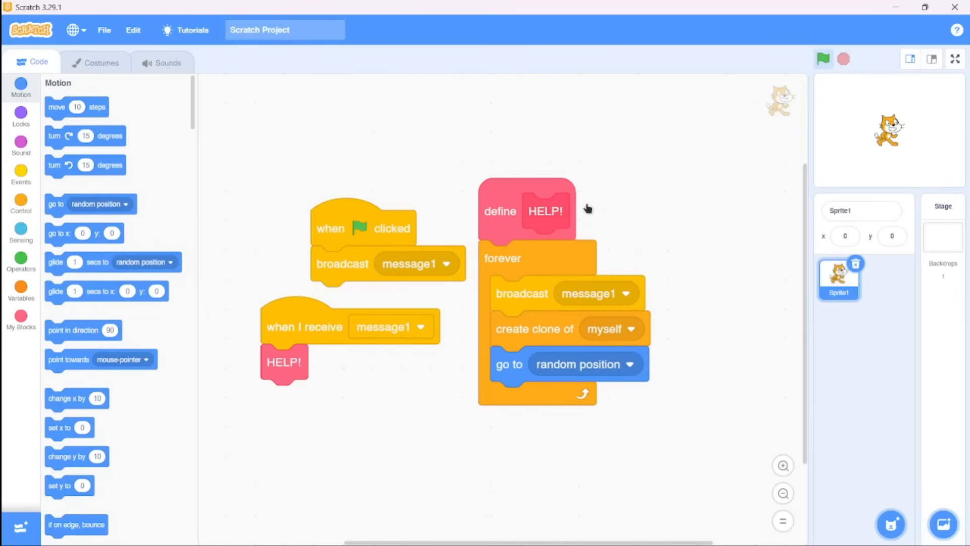
{"action": "mouse_move", "coordinate": [5, 279]}
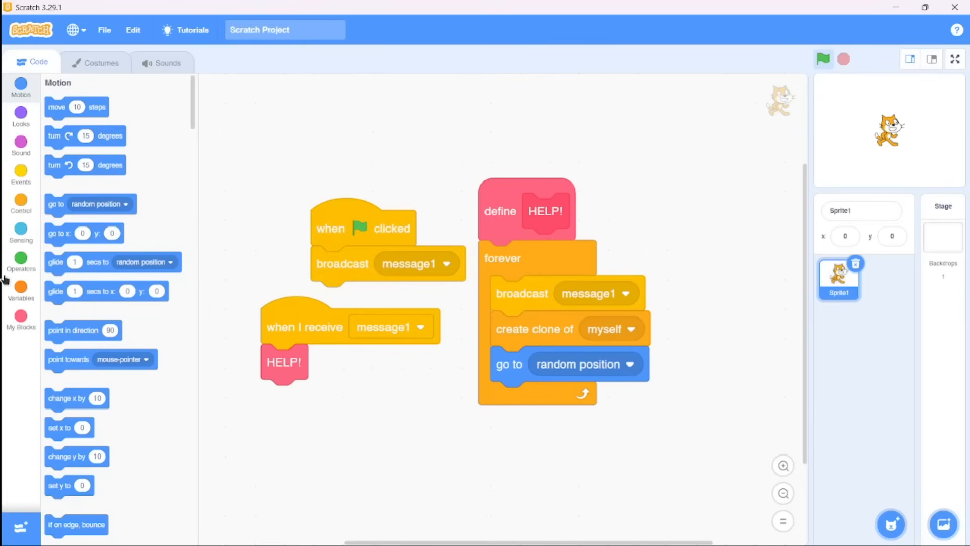
{"action": "mouse_move", "coordinate": [642, 143]}
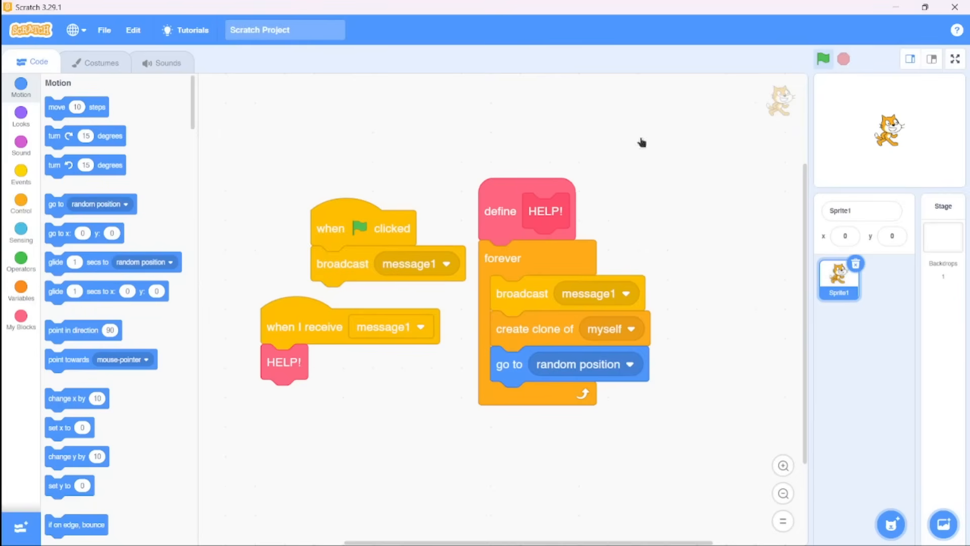
{"action": "mouse_move", "coordinate": [153, 166]}
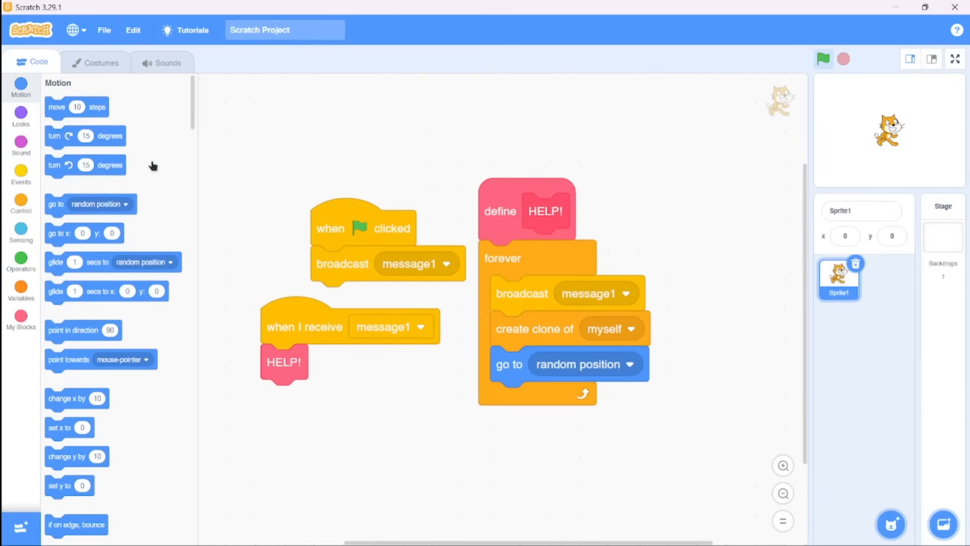
{"action": "mouse_move", "coordinate": [541, 410]}
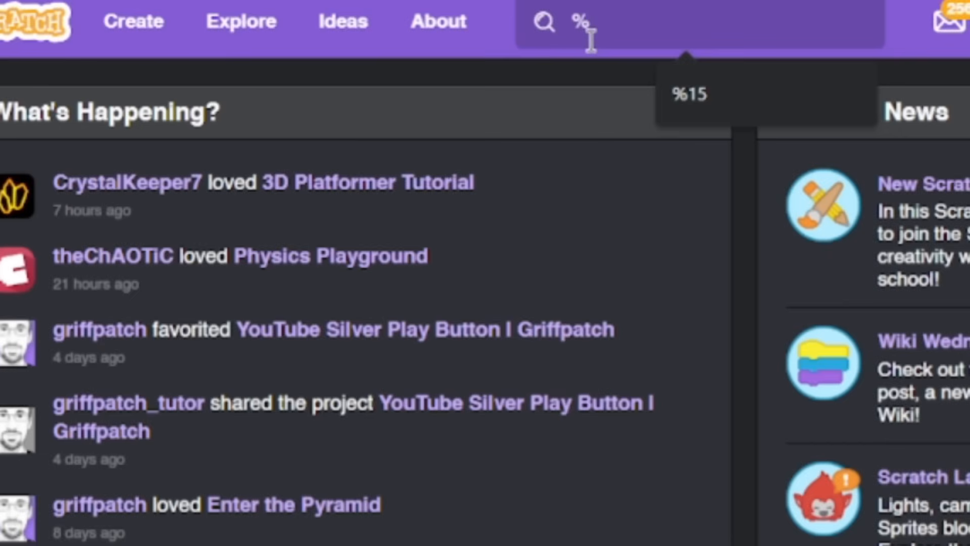
Step: Search projects for '%15', then load the edited search URL to reach the crash page
{"action": "type", "text": "15"}
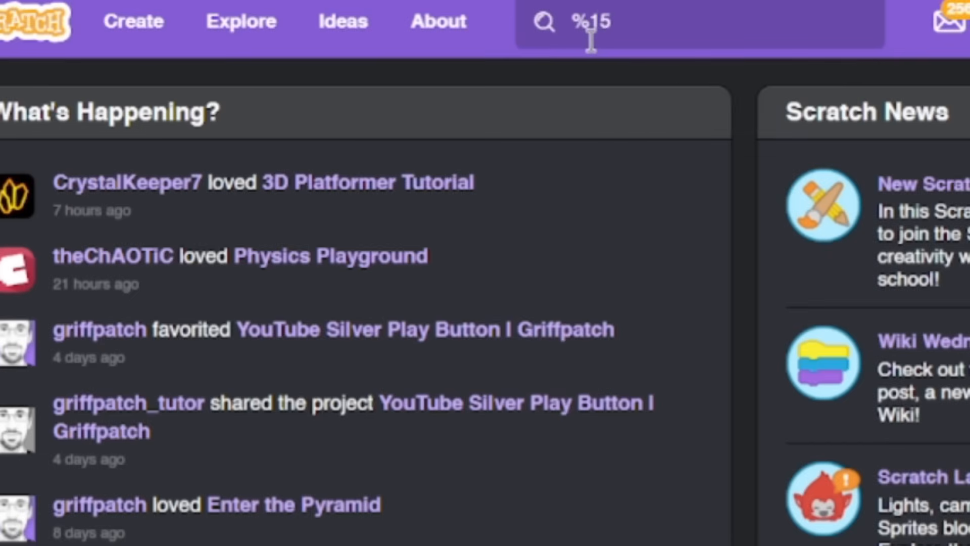
{"action": "key", "text": "Enter"}
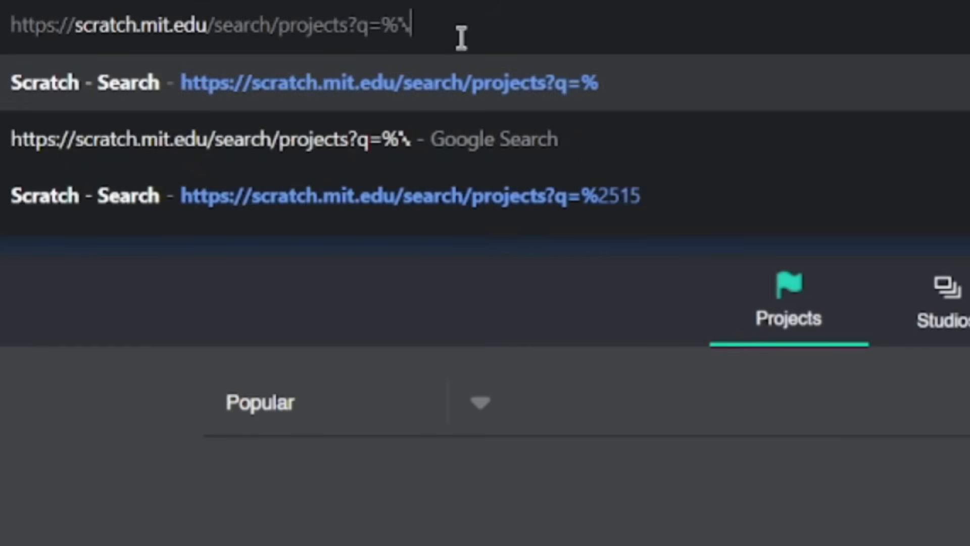
{"action": "key", "text": "Enter"}
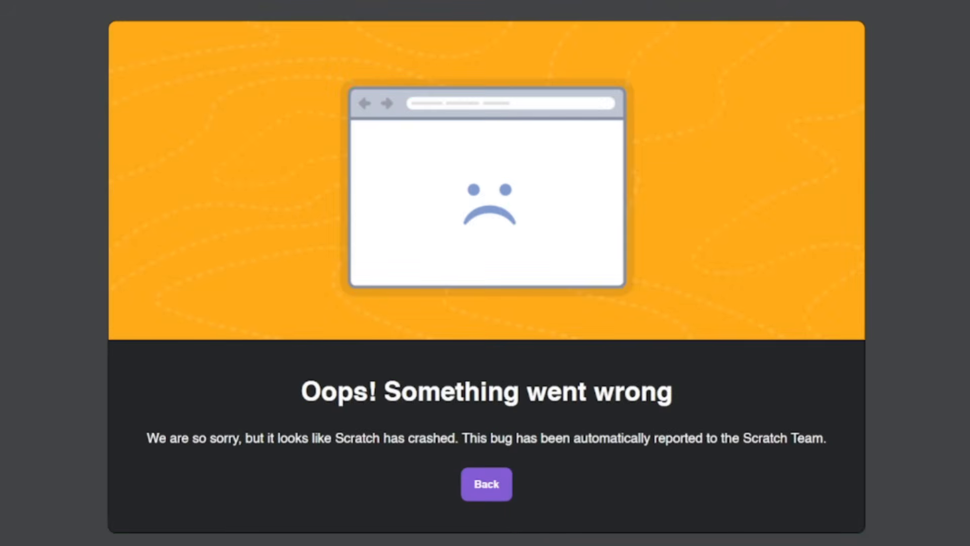
{"action": "mouse_move", "coordinate": [610, 321]}
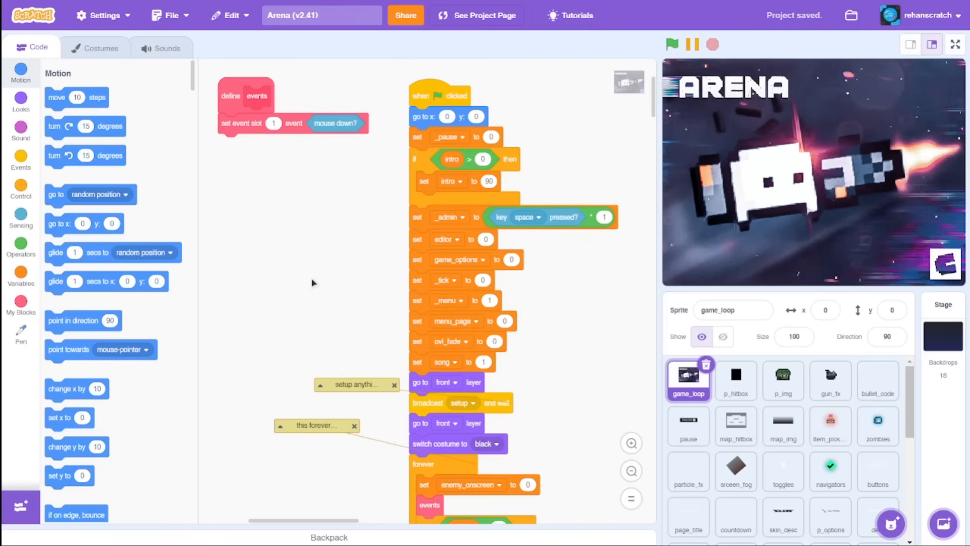
{"action": "mouse_move", "coordinate": [361, 193]}
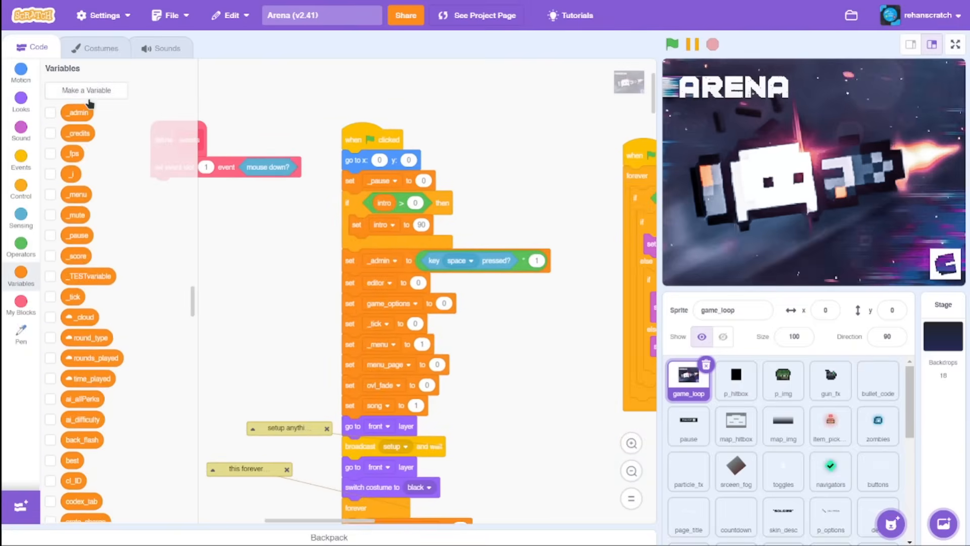
Step: Open the Variables category in the Arena project and reload the editor page
{"action": "left_click", "coordinate": [85, 90]}
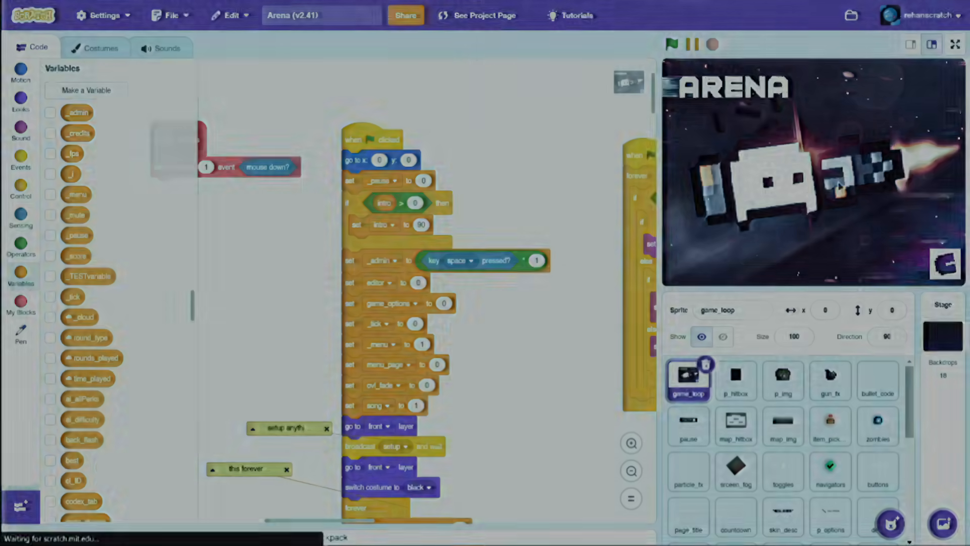
{"action": "left_click", "coordinate": [20, 73]}
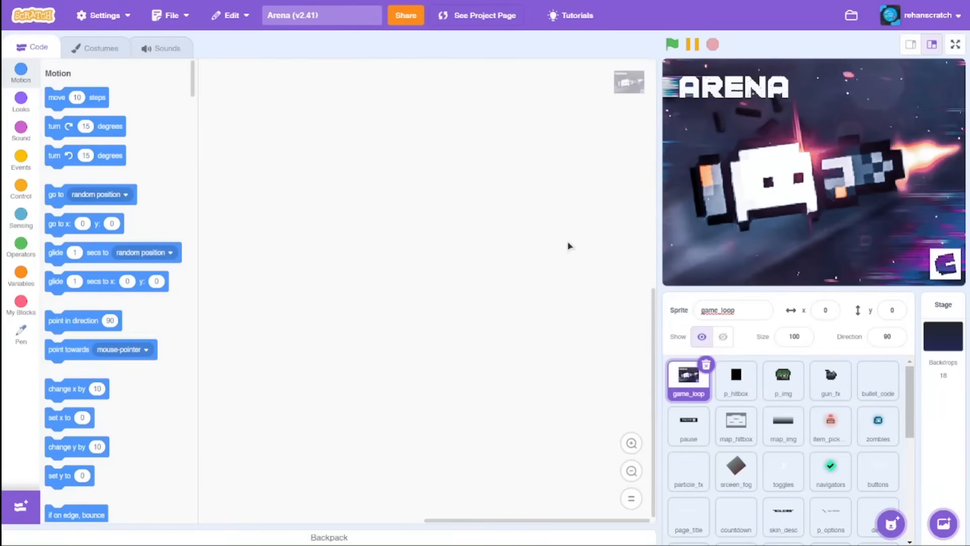
Step: Inspect the srceen_fog, zombies and game_loop sprites for visible code
{"action": "left_click", "coordinate": [688, 425]}
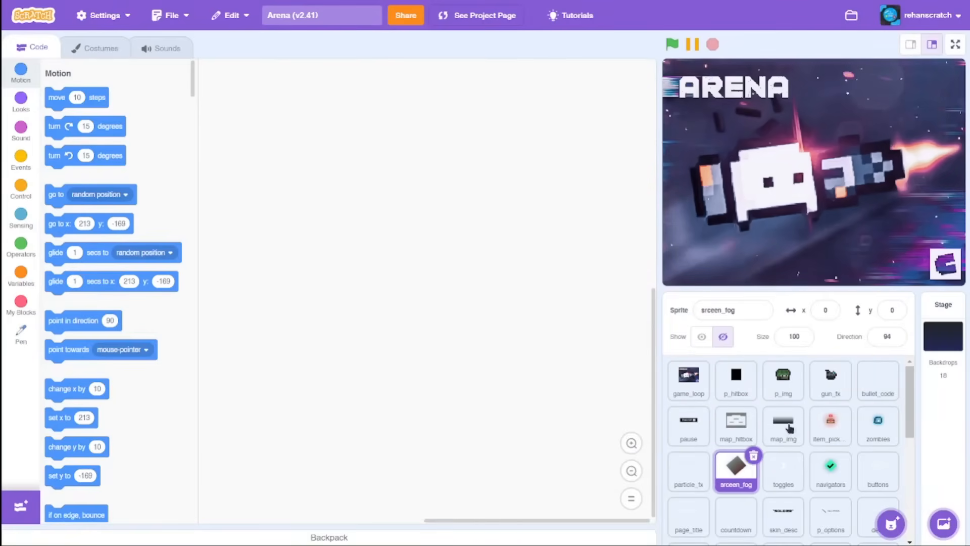
{"action": "left_click", "coordinate": [877, 425]}
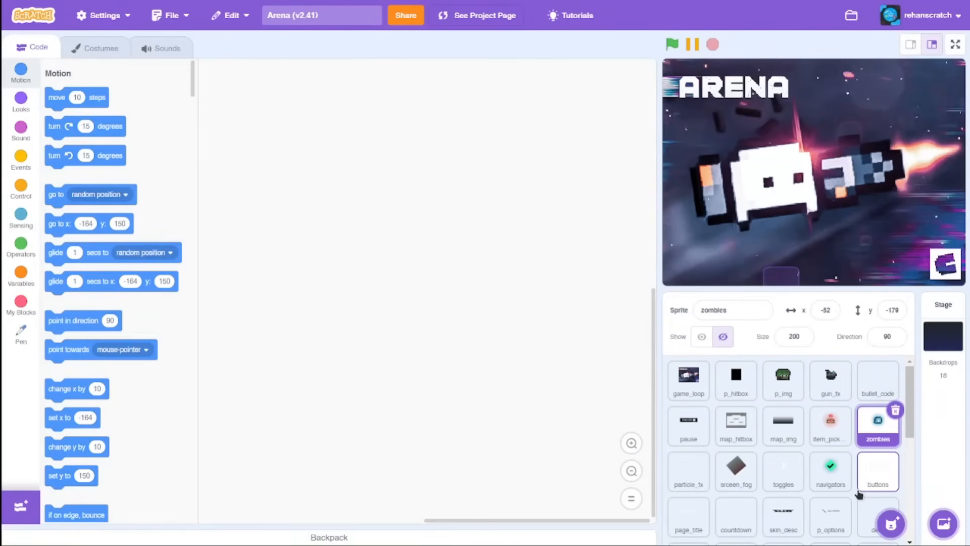
{"action": "left_click", "coordinate": [687, 380]}
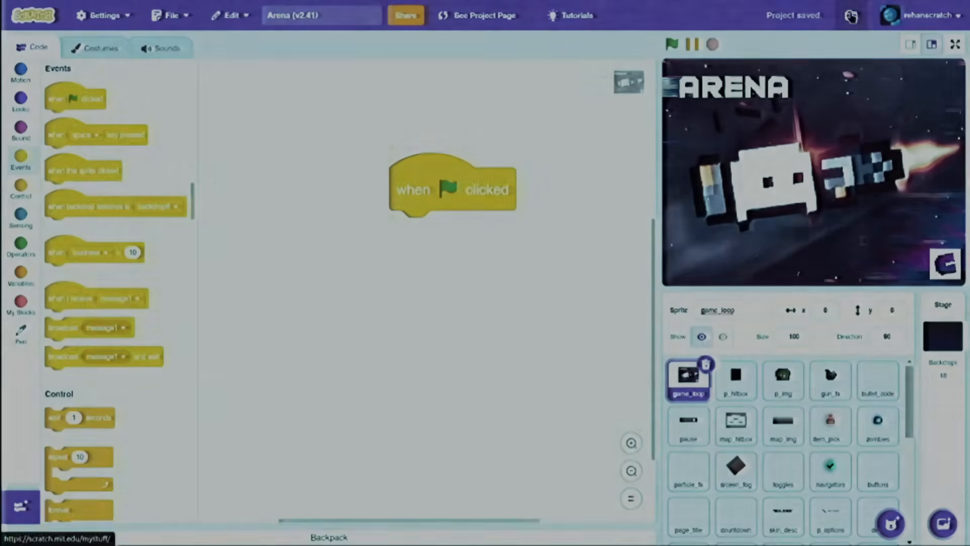
Step: Show the Variables category and bring up a variable's options menu
{"action": "left_click", "coordinate": [20, 72]}
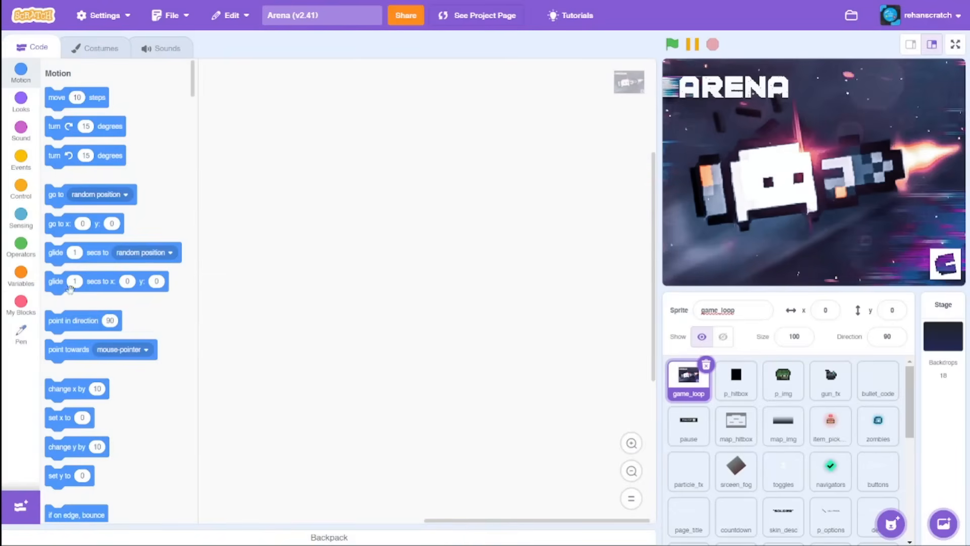
{"action": "left_click", "coordinate": [20, 276]}
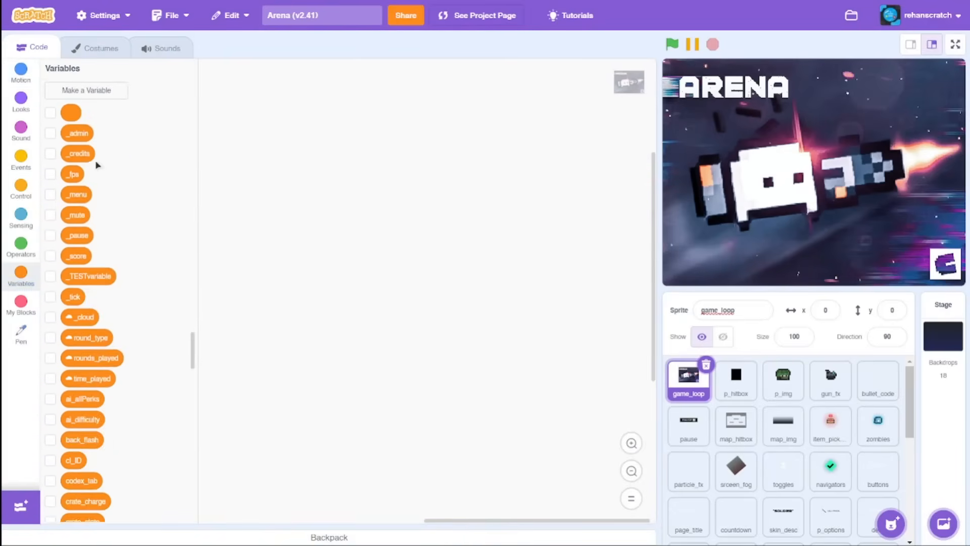
{"action": "right_click", "coordinate": [71, 112]}
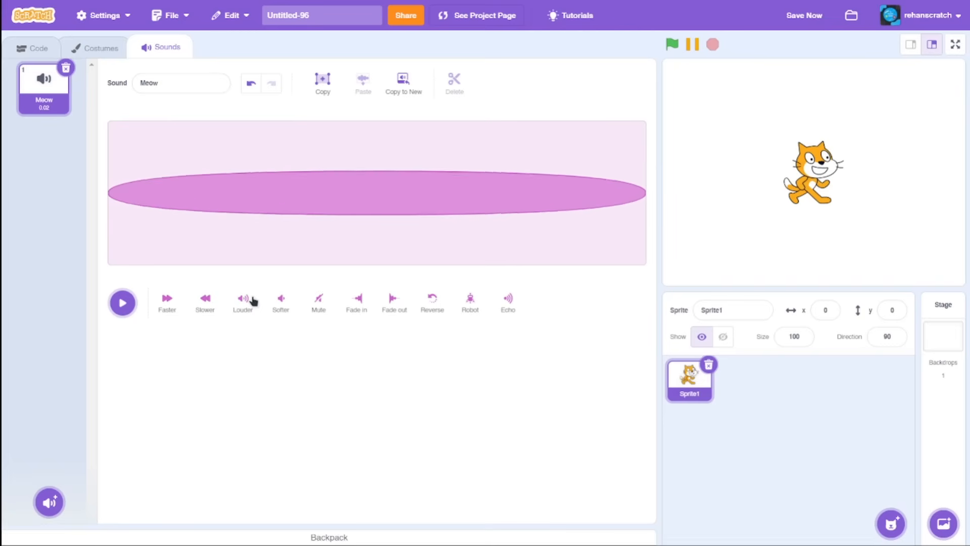
Step: Apply Louder to the Meow sound four times until the waveform is solid
{"action": "left_click", "coordinate": [243, 300]}
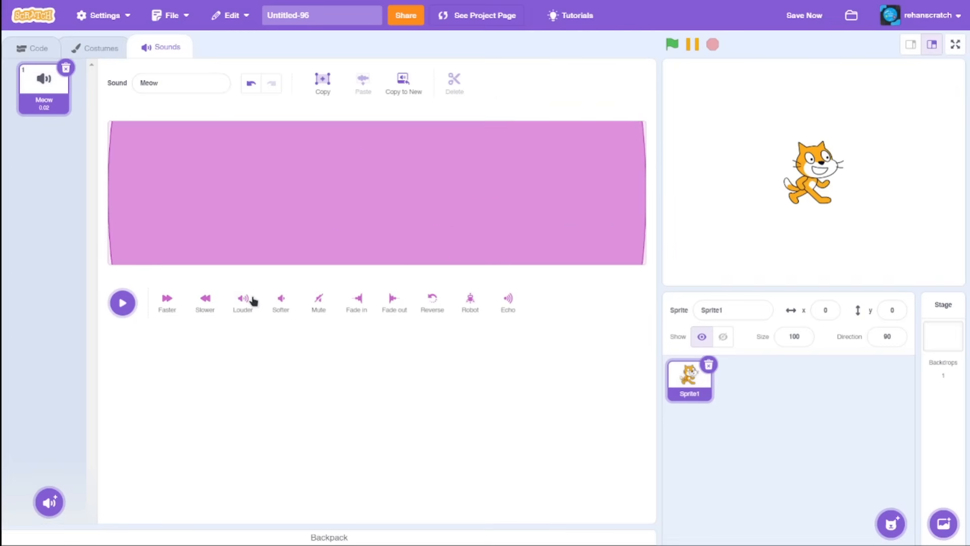
{"action": "left_click", "coordinate": [122, 302]}
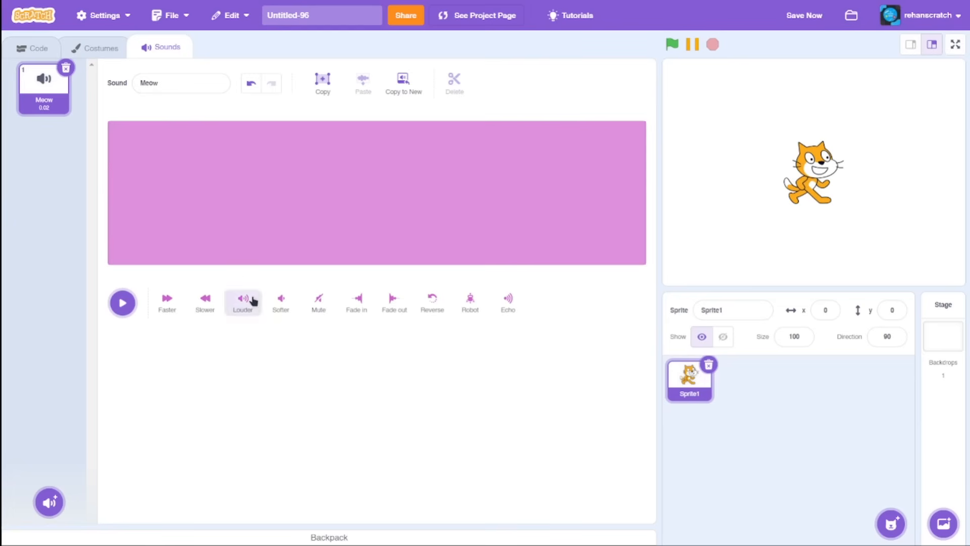
{"action": "left_click", "coordinate": [121, 302]}
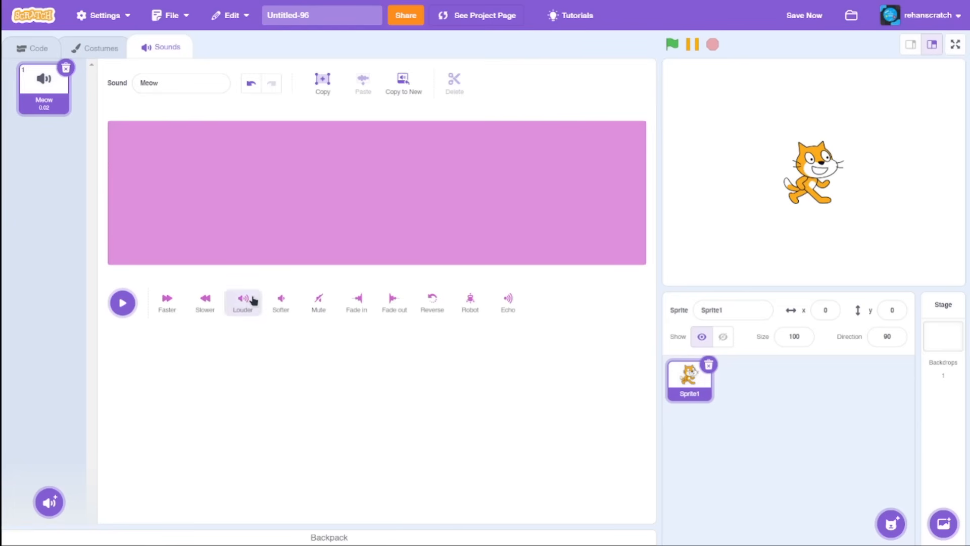
{"action": "left_click", "coordinate": [242, 300]}
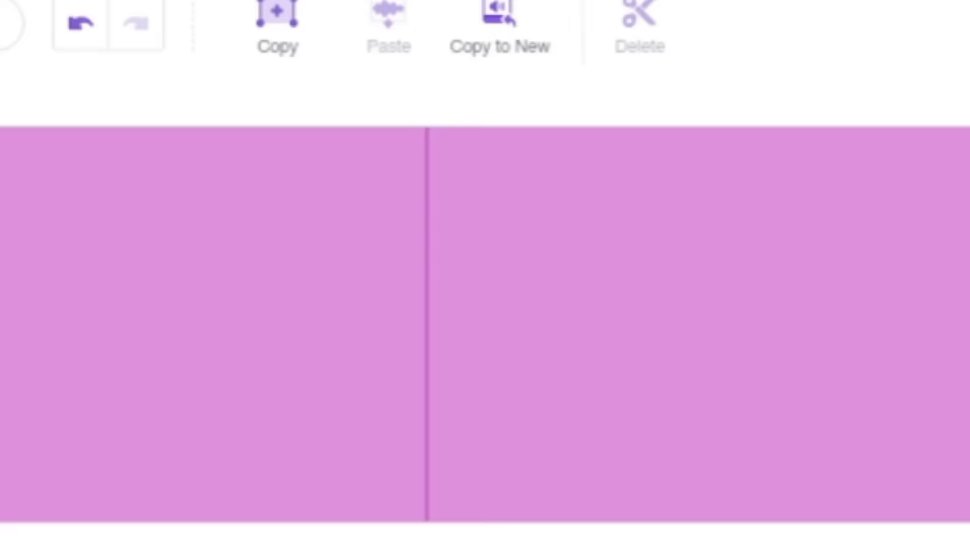
Step: Apply repeated Echo to Meow, lengthening it to 2.27 seconds, and play it back
{"action": "type", "text": "echo ef"}
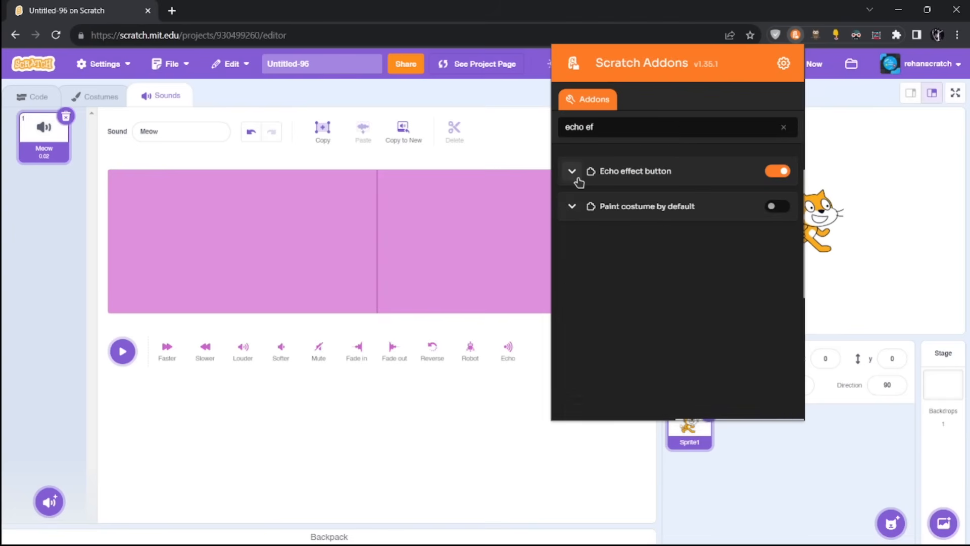
{"action": "left_click", "coordinate": [572, 170]}
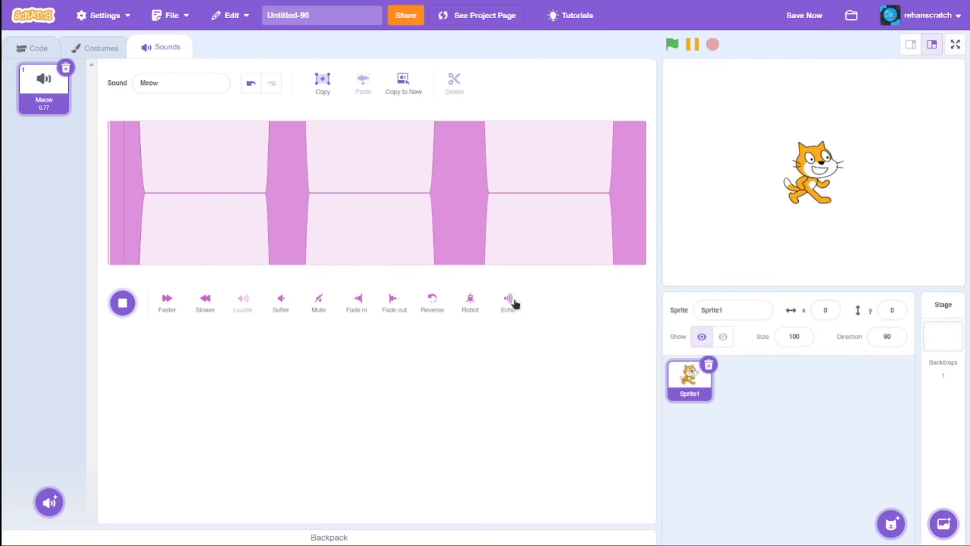
{"action": "left_click", "coordinate": [507, 302]}
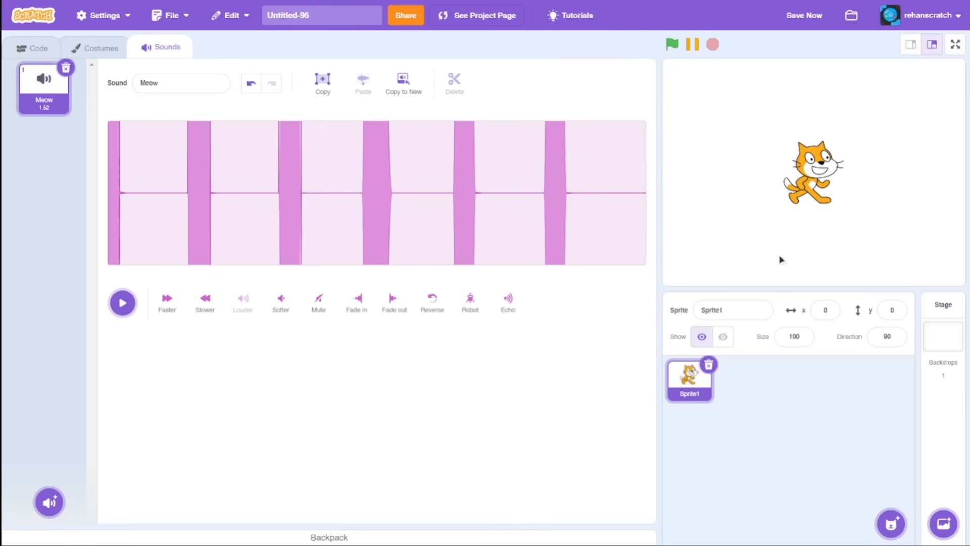
{"action": "left_click", "coordinate": [121, 303]}
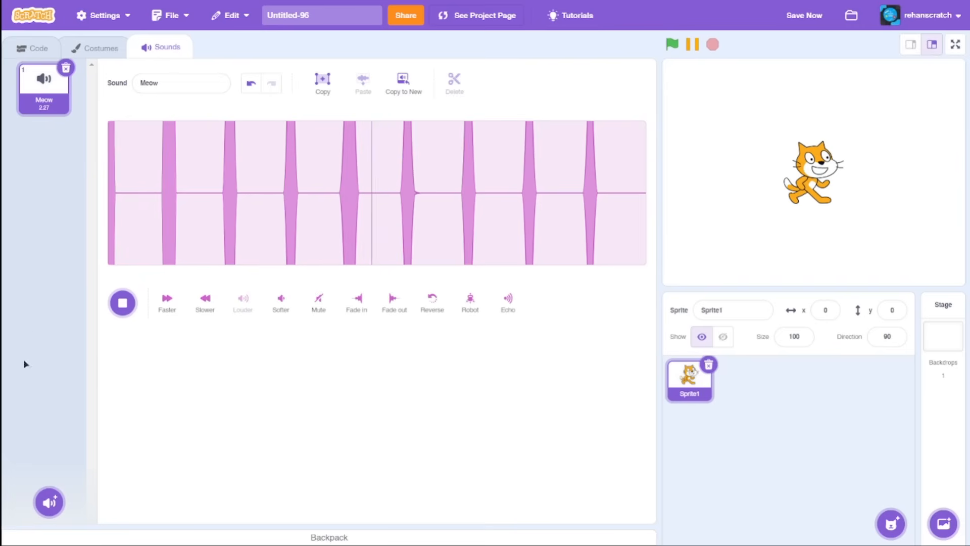
{"action": "left_click", "coordinate": [122, 302]}
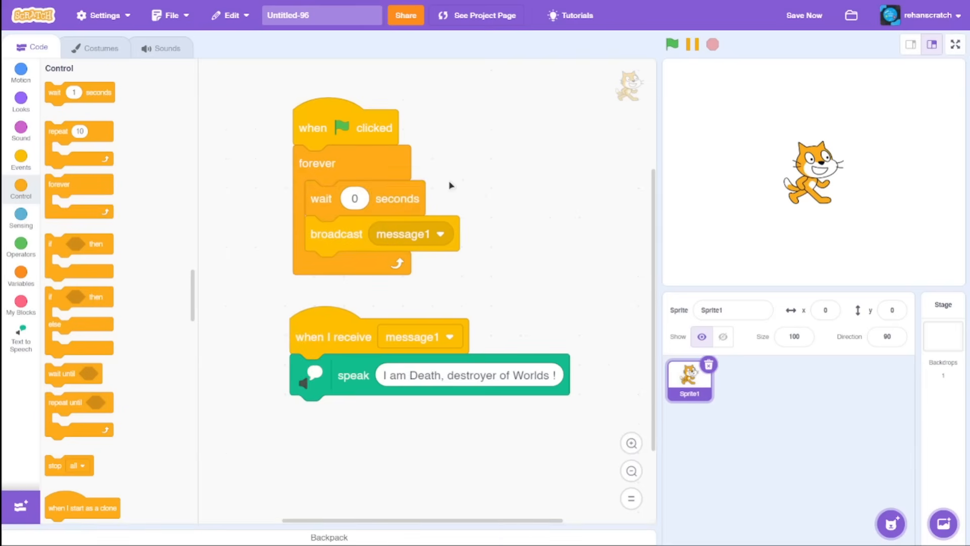
Step: Run the message1 broadcast loop with the green flag, then stop the project
{"action": "left_click", "coordinate": [672, 44]}
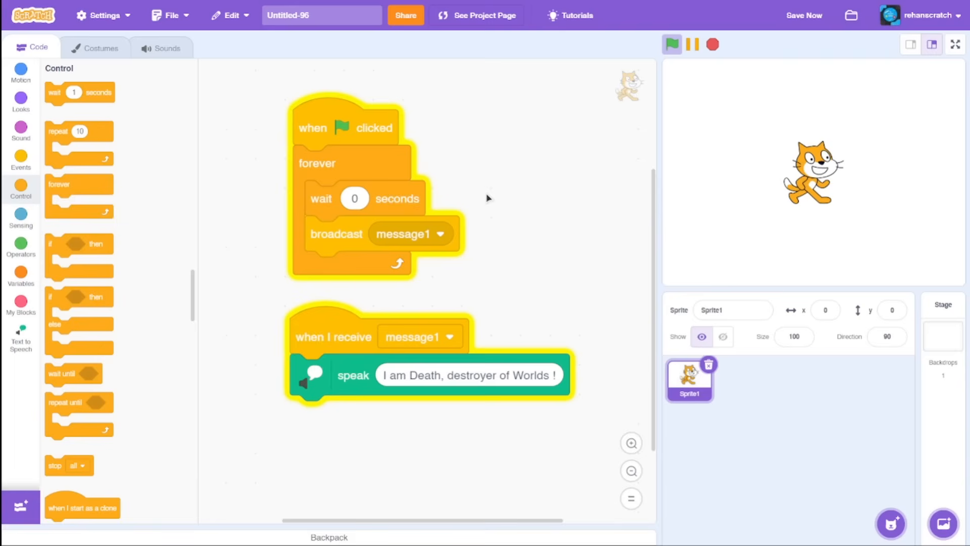
{"action": "mouse_move", "coordinate": [523, 189]}
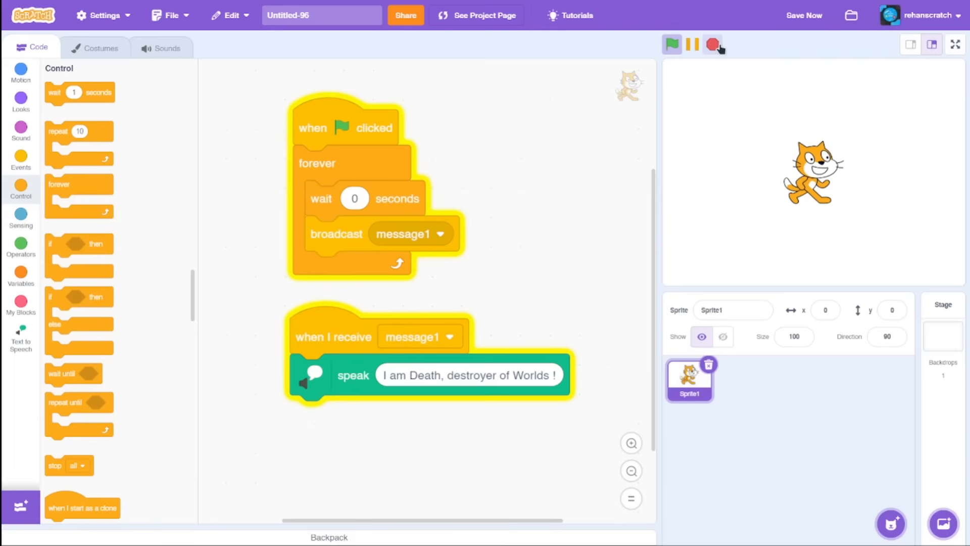
{"action": "left_click", "coordinate": [713, 45]}
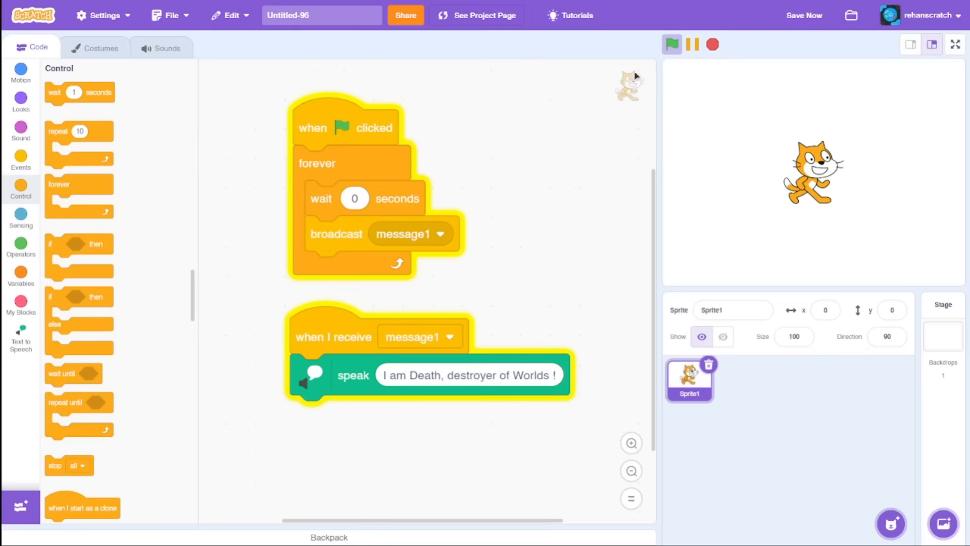
{"action": "left_click", "coordinate": [712, 44]}
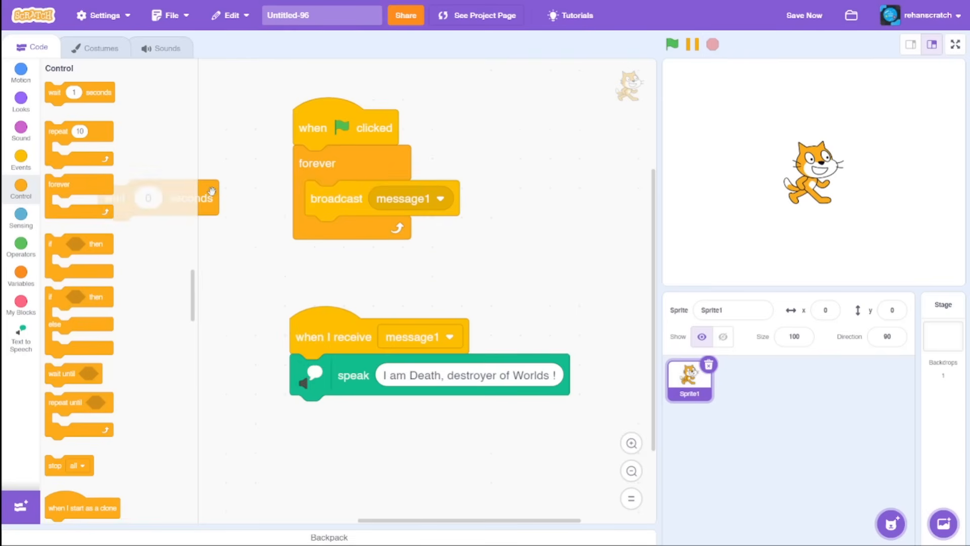
Step: Remove the wait 0 block and attach stop all sounds and play sound until done
{"action": "left_click", "coordinate": [20, 157]}
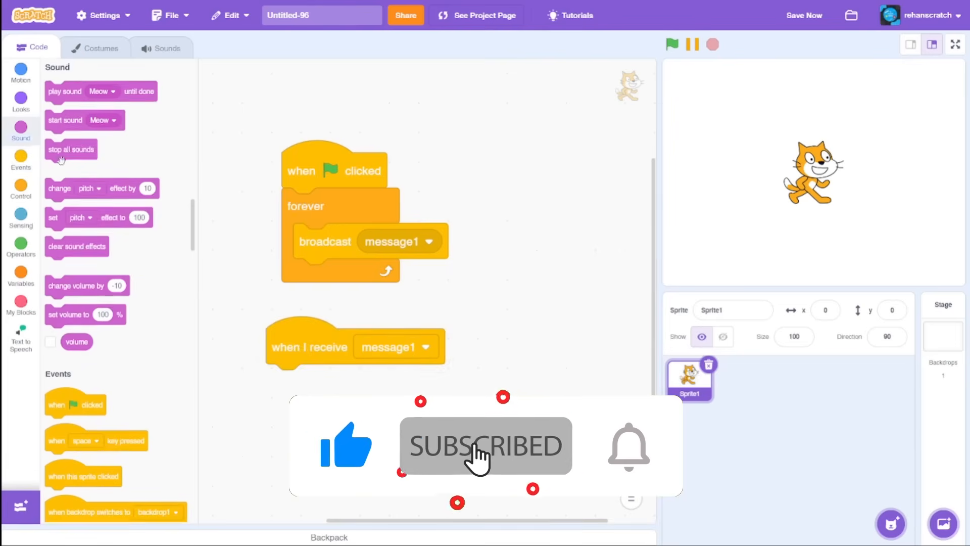
{"action": "left_click_drag", "start_coordinate": [70, 150], "coordinate": [311, 383]}
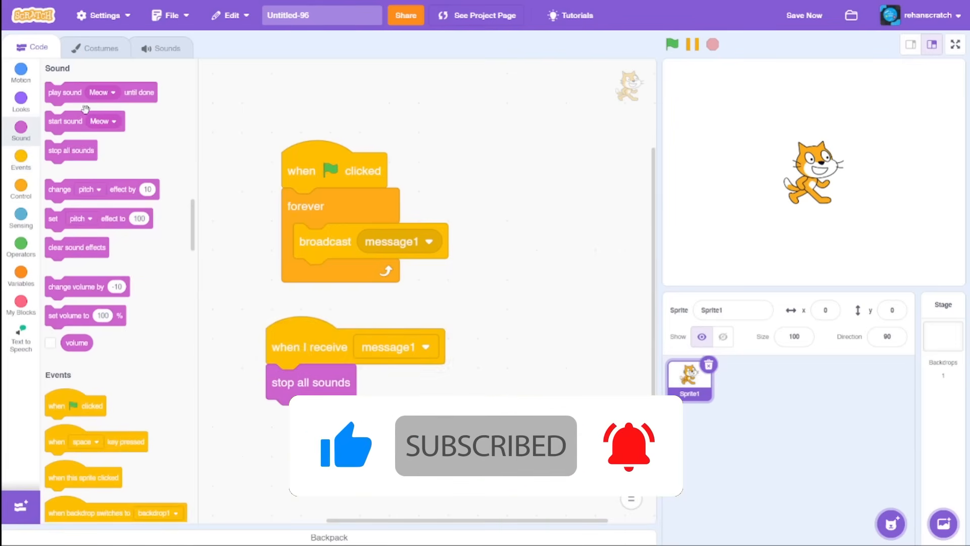
{"action": "left_click_drag", "start_coordinate": [65, 92], "coordinate": [300, 417]}
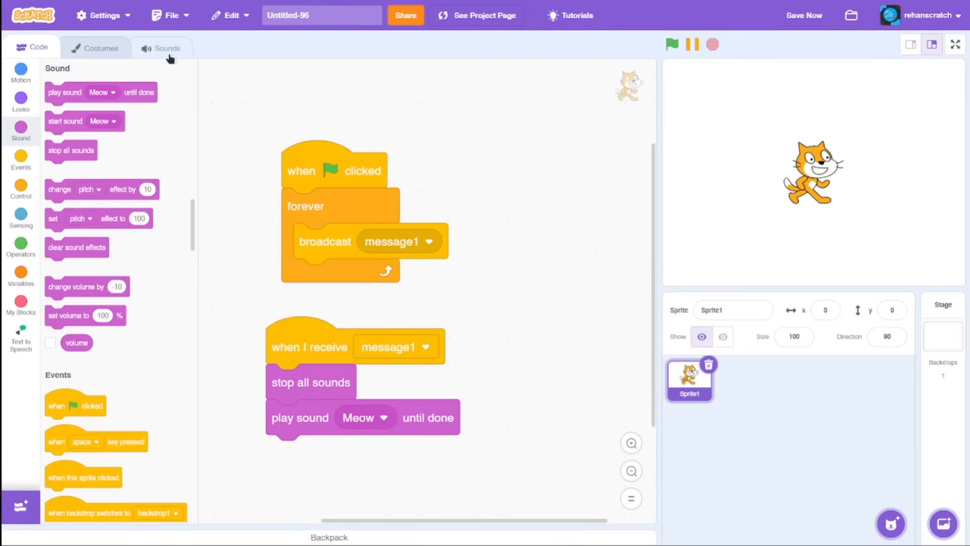
{"action": "left_click", "coordinate": [671, 44]}
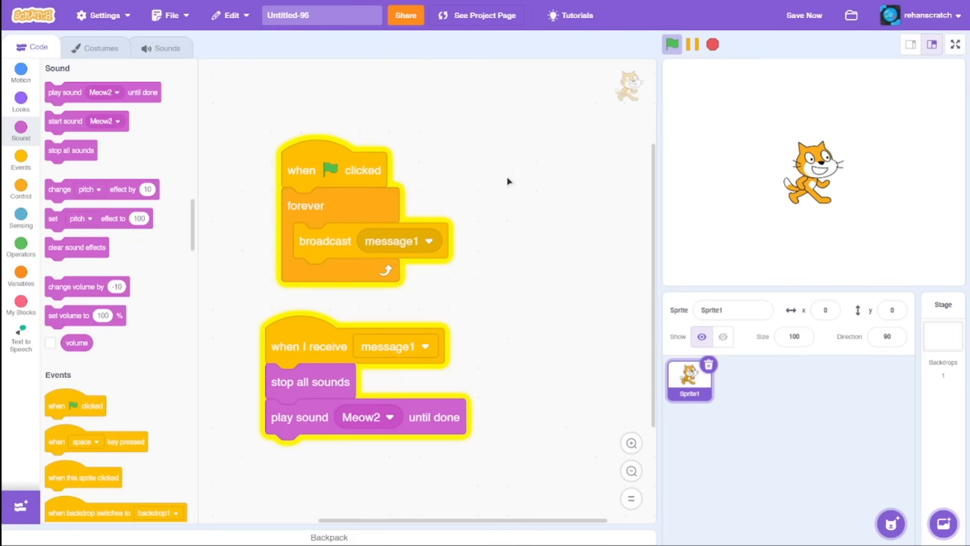
{"action": "mouse_move", "coordinate": [636, 113]}
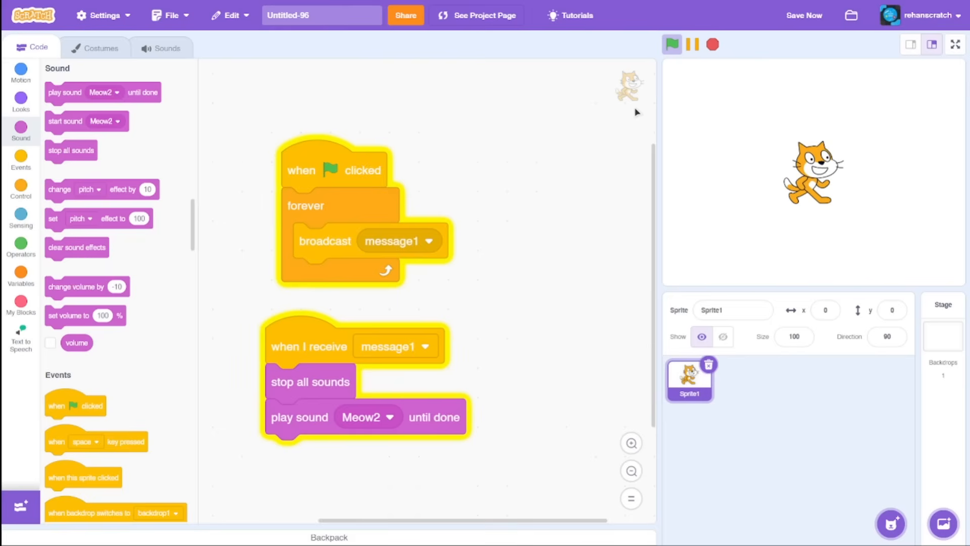
{"action": "mouse_move", "coordinate": [658, 105]}
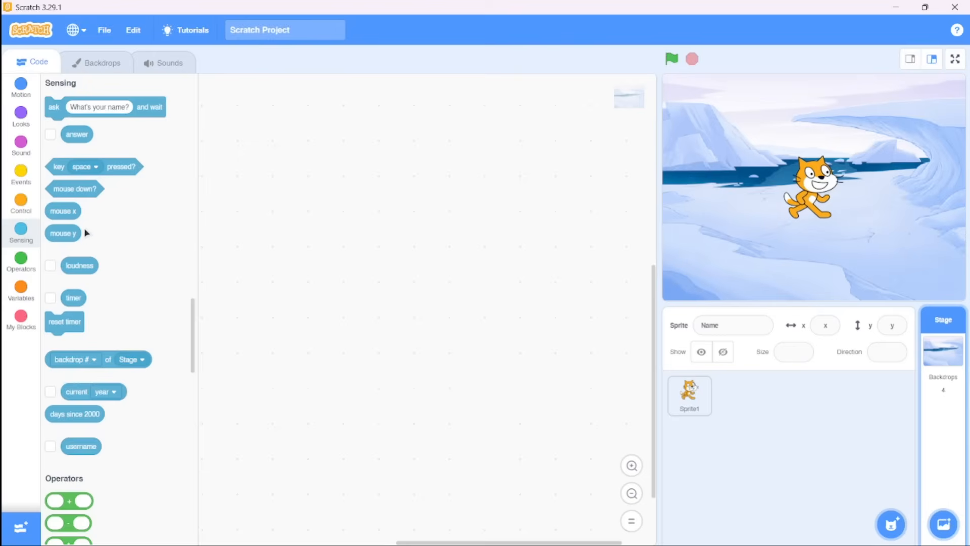
{"action": "mouse_move", "coordinate": [605, 413]}
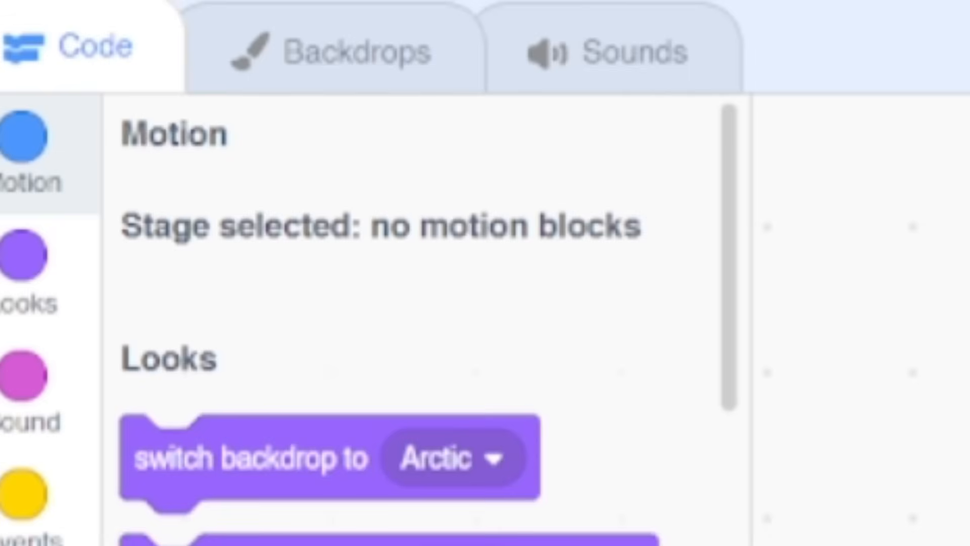
{"action": "mouse_move", "coordinate": [591, 232]}
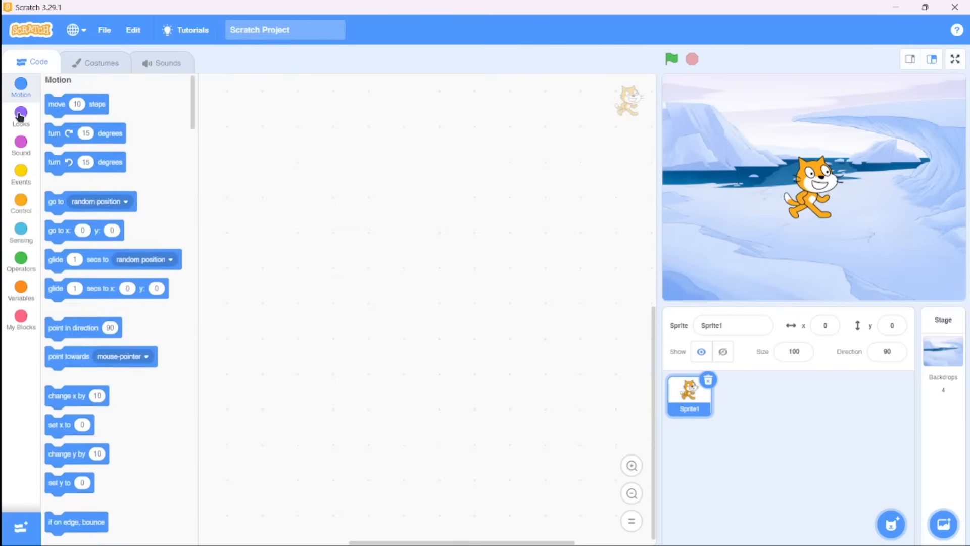
Step: Run the Stage's say block reading 'SL SMART MIND !' from the Looks category
{"action": "left_click", "coordinate": [20, 117]}
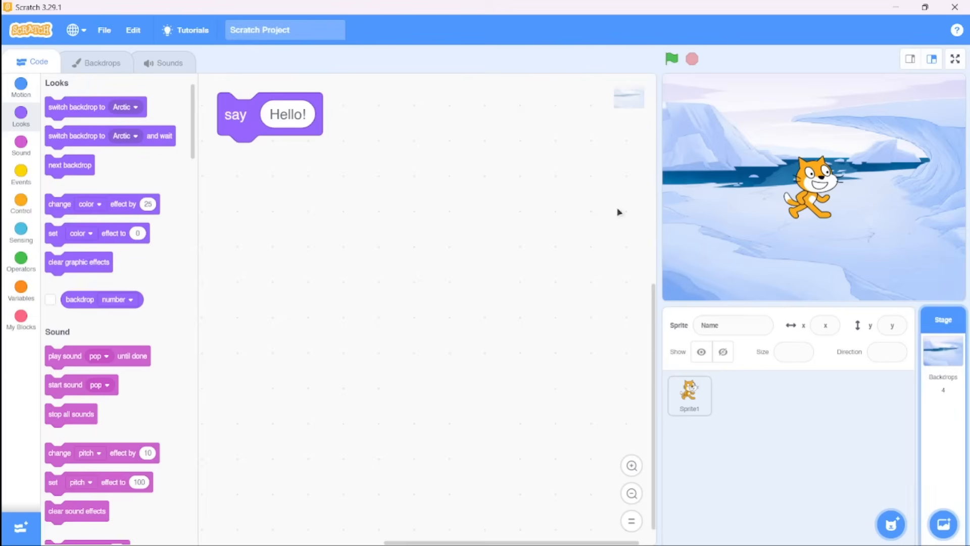
{"action": "left_click", "coordinate": [286, 114]}
{"action": "type", "text": "SL SMART MIND !"}
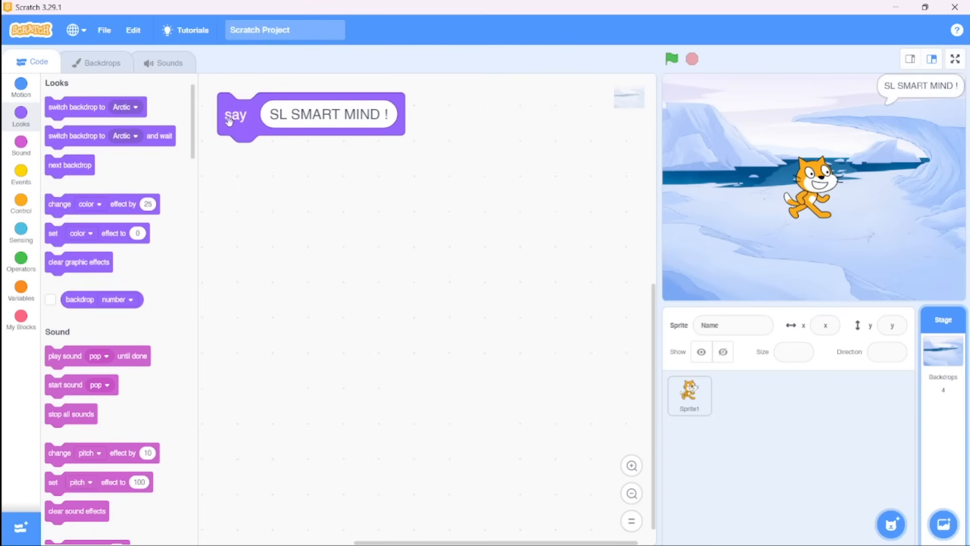
Step: Add a next costume block to the Stage's code and run it
{"action": "left_click_drag", "start_coordinate": [237, 114], "coordinate": [273, 147]}
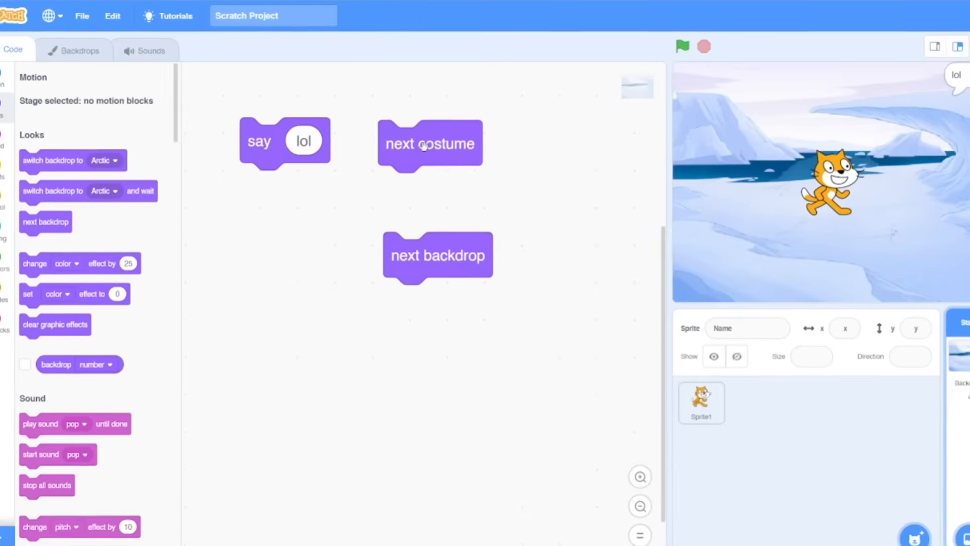
{"action": "left_click", "coordinate": [435, 254]}
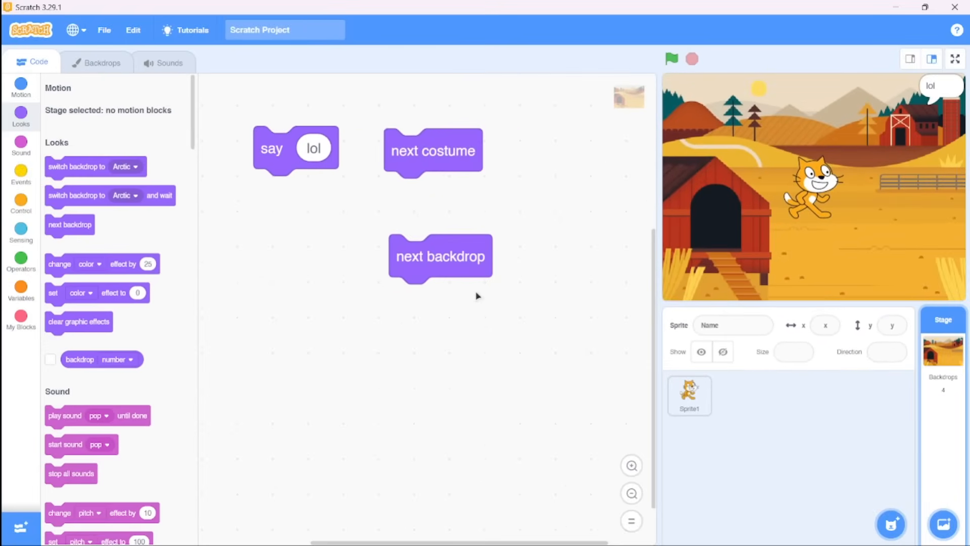
{"action": "mouse_move", "coordinate": [677, 470]}
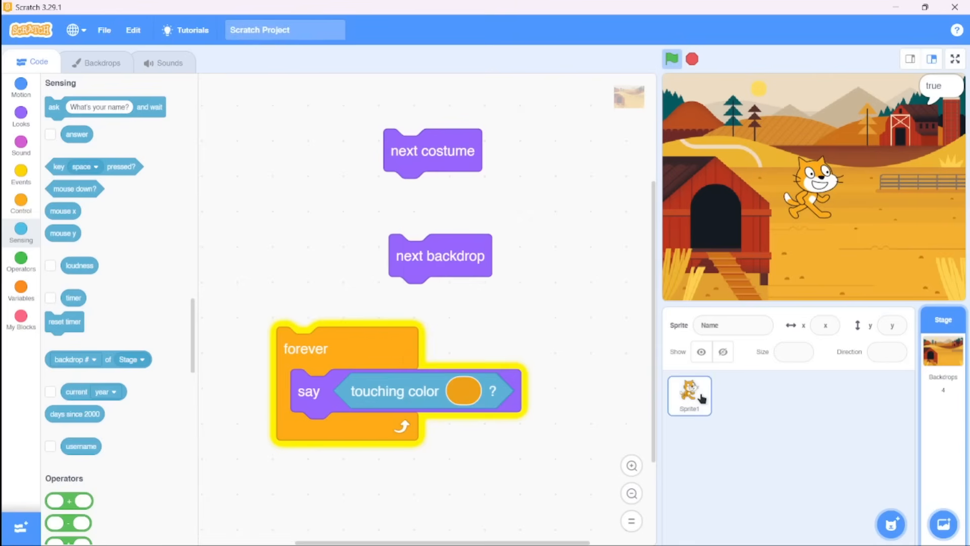
Step: Select the cat sprite and hide it so touching color reports false
{"action": "left_click", "coordinate": [722, 352]}
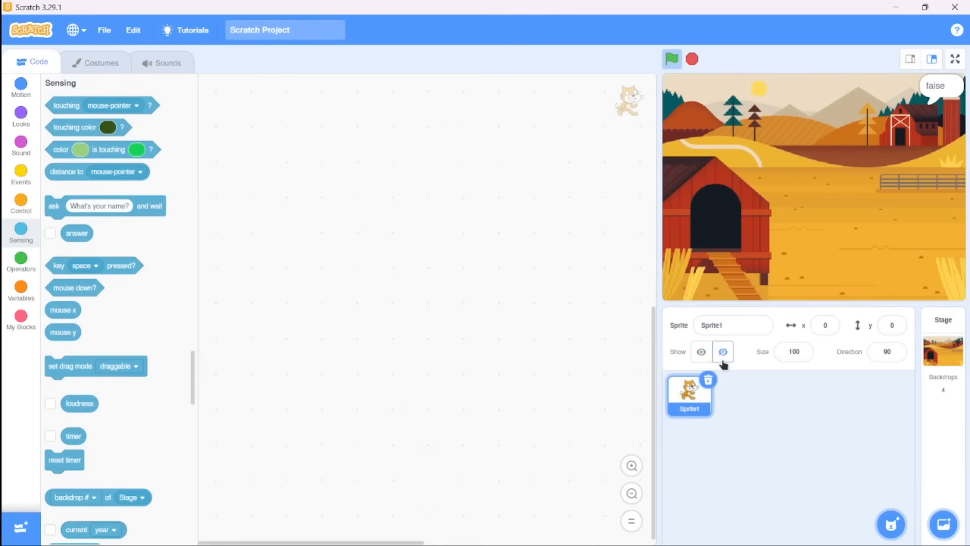
{"action": "left_click", "coordinate": [700, 351]}
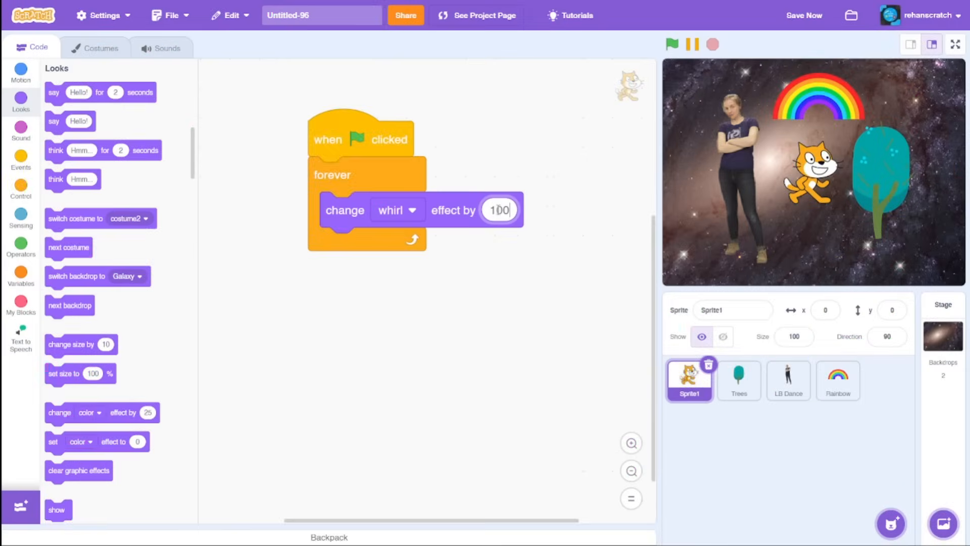
Step: Set the cat's whirl effect step to 10000, run it, then enter a 999 color effect value
{"action": "type", "text": "10000"}
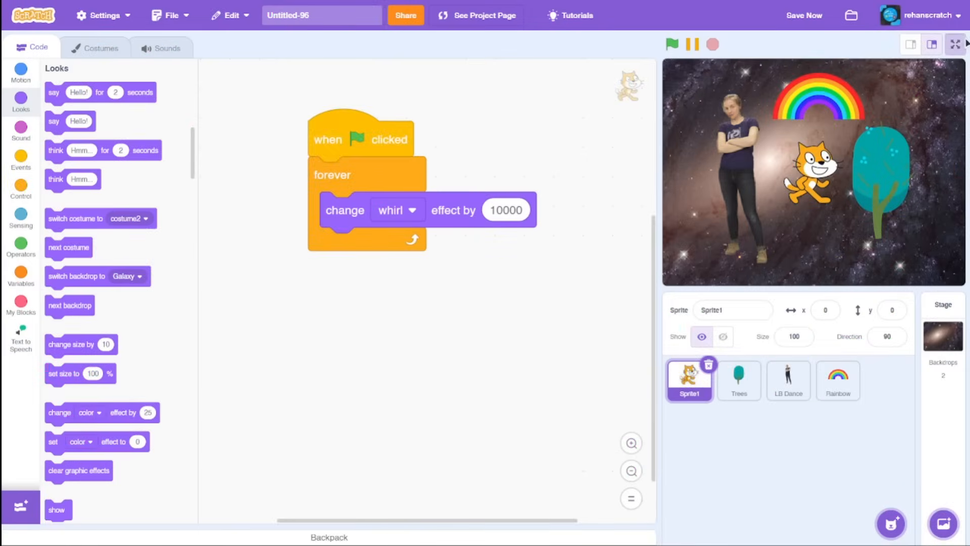
{"action": "left_click", "coordinate": [956, 44]}
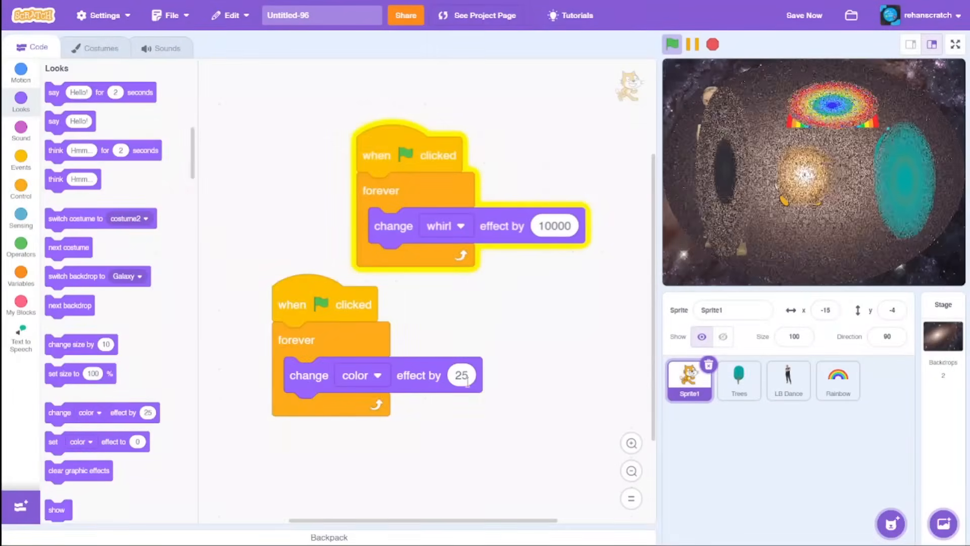
{"action": "type", "text": "999"}
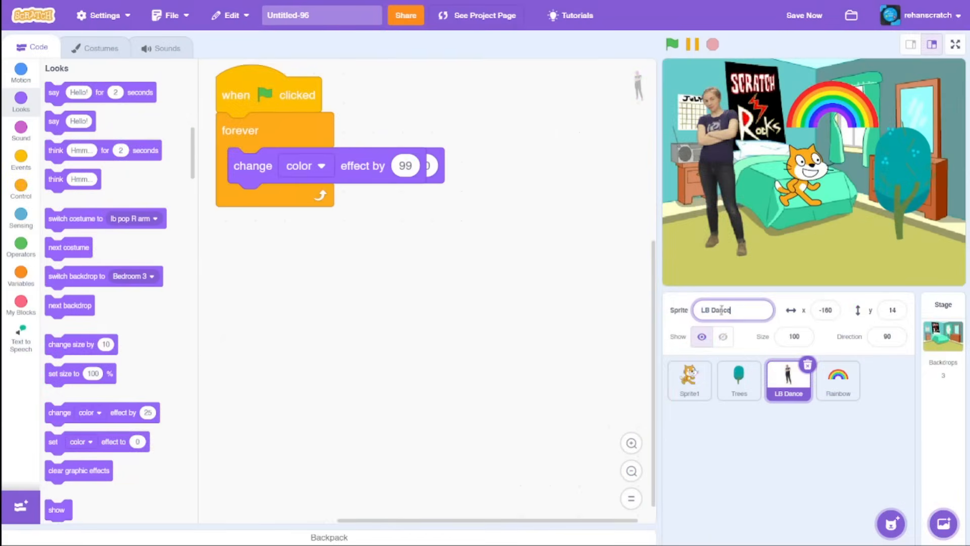
Step: Rename the LB Dance sprite to 'Infinity'
{"action": "type", "text": "Inf"}
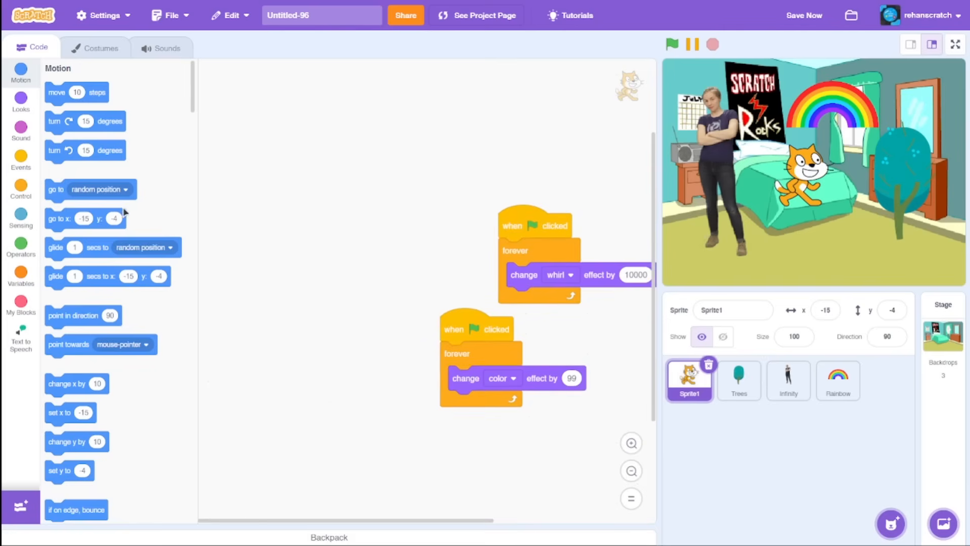
{"action": "mouse_move", "coordinate": [66, 187]}
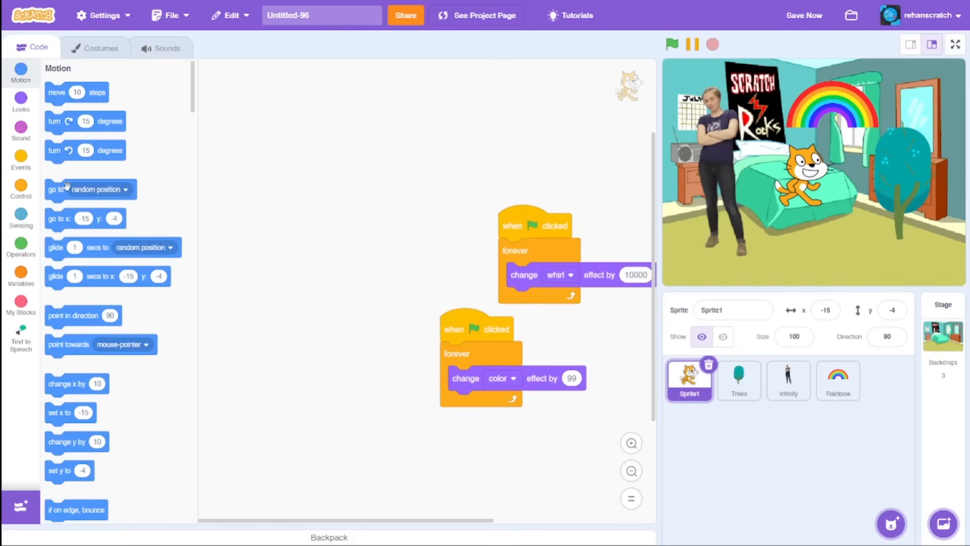
Step: Add a go to random position block to the cat and open the Operators category
{"action": "left_click_drag", "start_coordinate": [90, 189], "coordinate": [323, 215]}
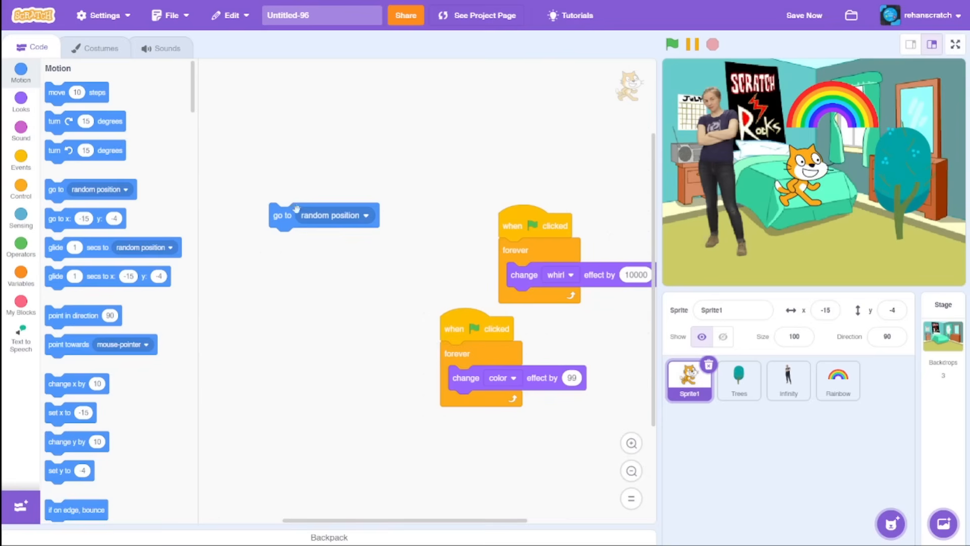
{"action": "left_click", "coordinate": [20, 246]}
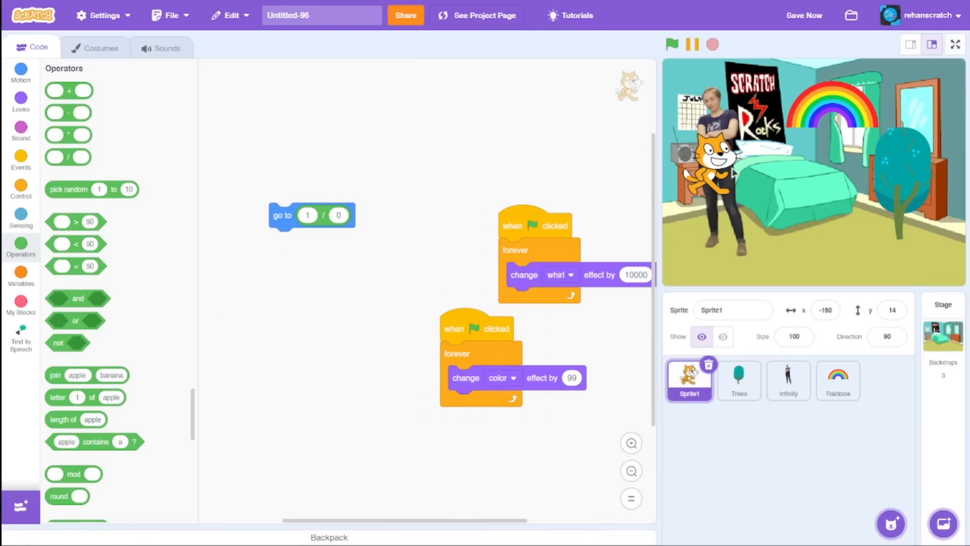
{"action": "mouse_move", "coordinate": [735, 171]}
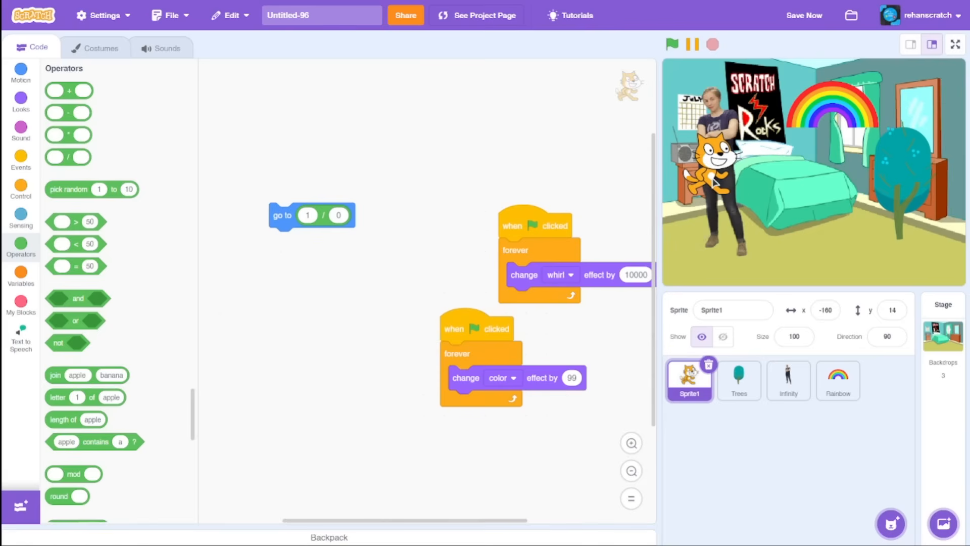